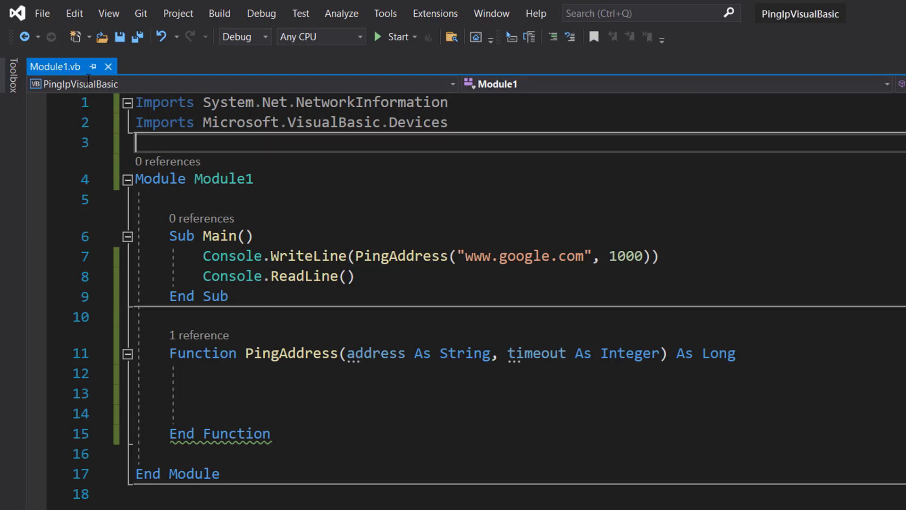
Review the Imports lines and place the cursor inside the PingAddress function body.
drag(135, 102, 448, 133)
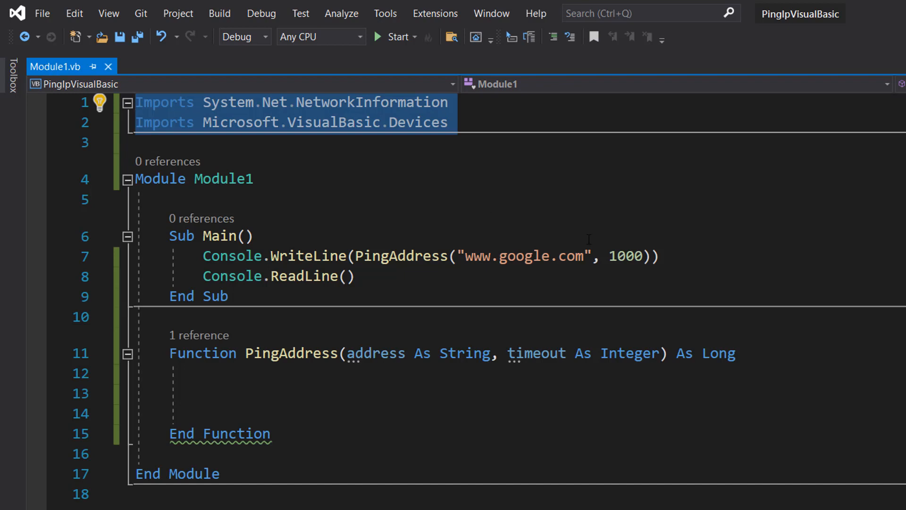
mouse_move(543, 208)
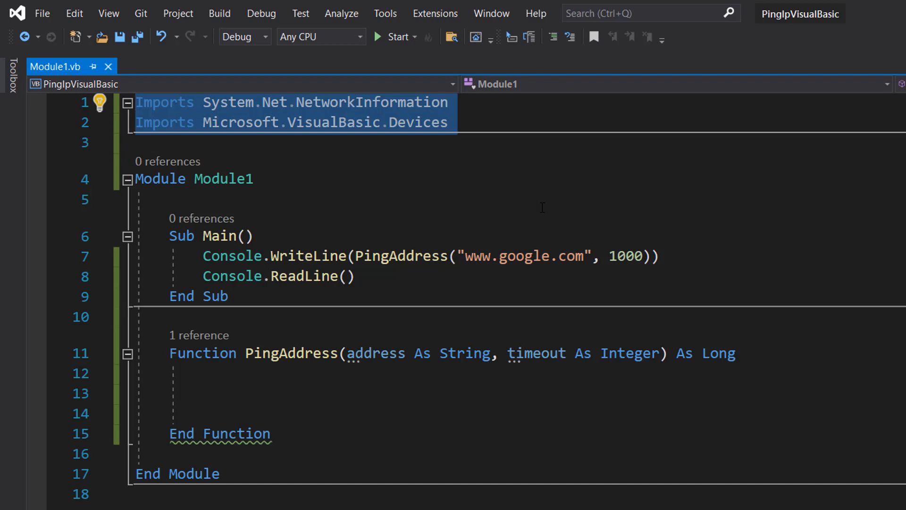
mouse_move(529, 198)
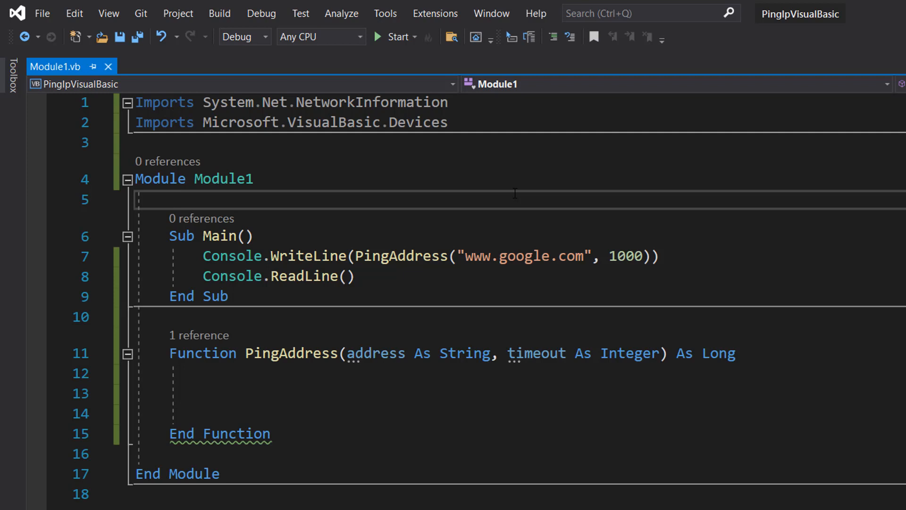
click(170, 199)
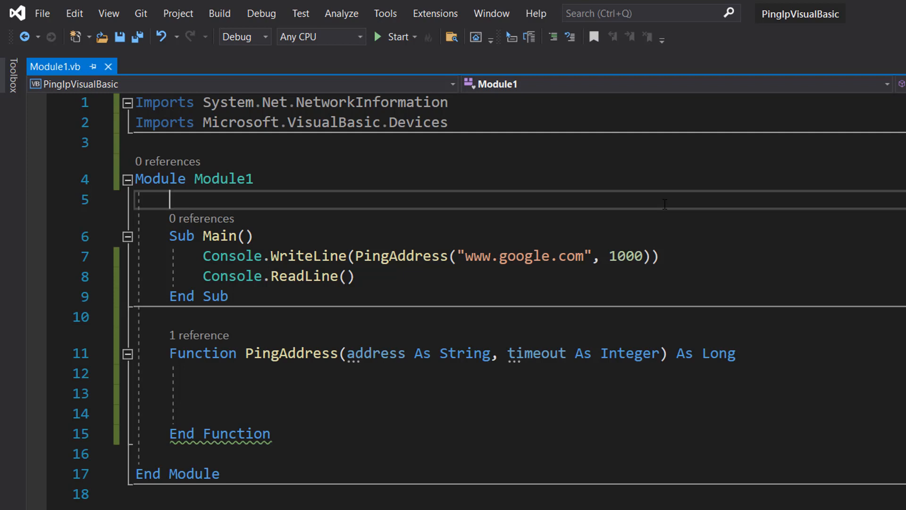
double_click(625, 257)
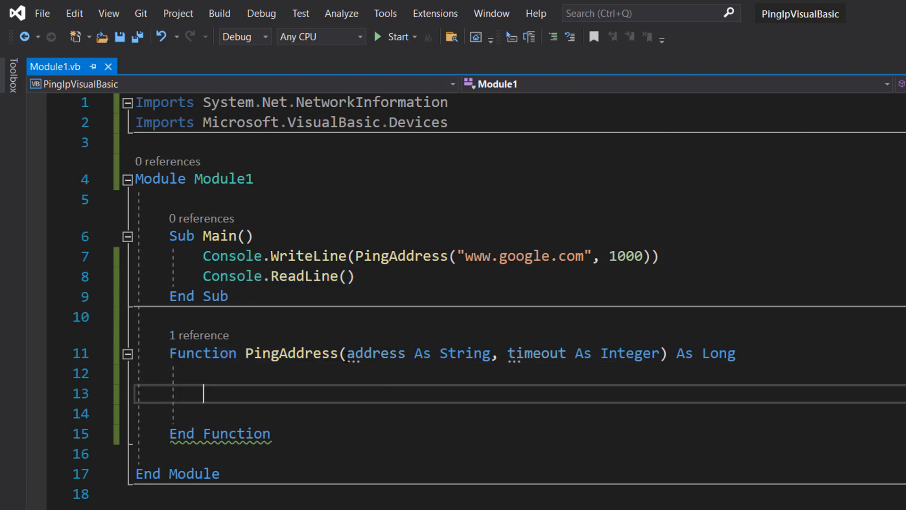
Declare result As PingReply, sendPing As New Ping and latency As Long.
drag(508, 353, 661, 353)
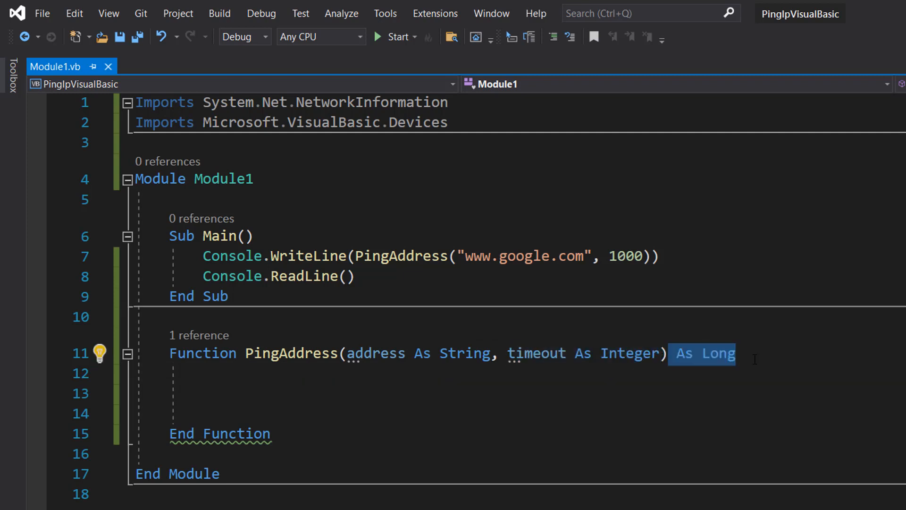
click(170, 318)
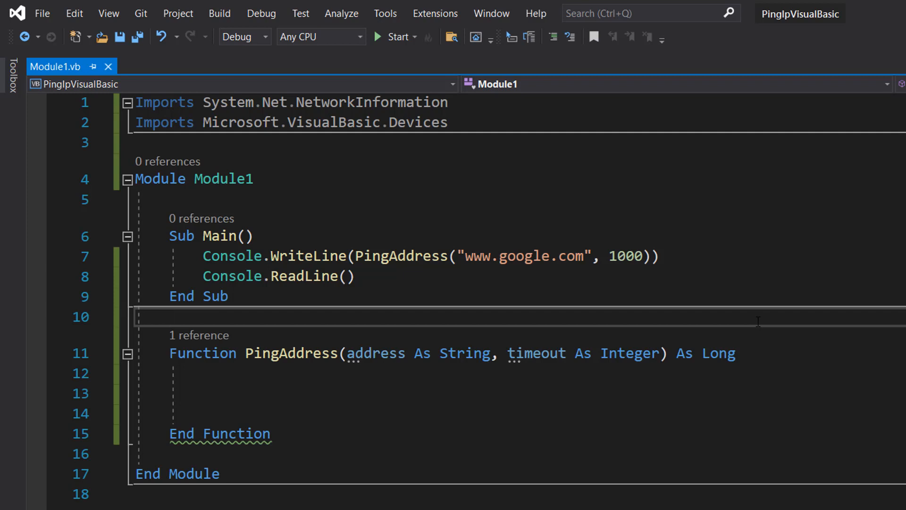
drag(347, 353, 490, 353)
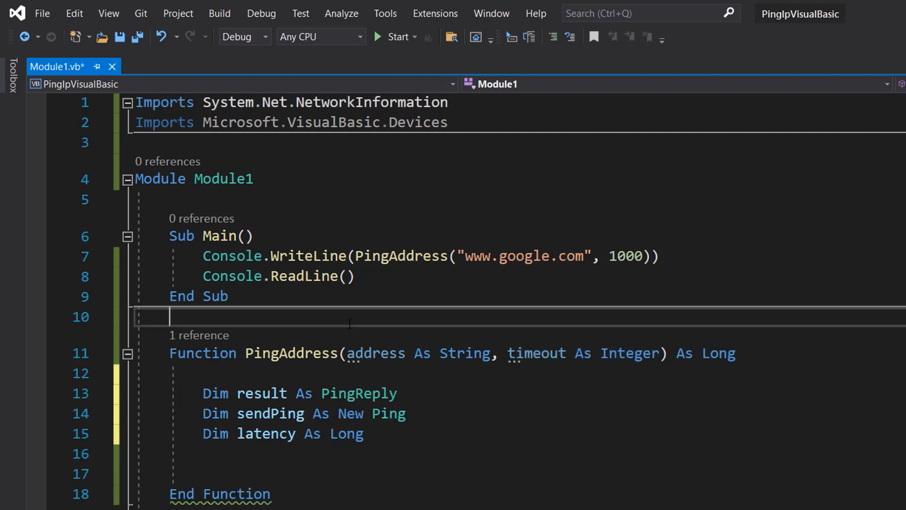
mouse_move(283, 413)
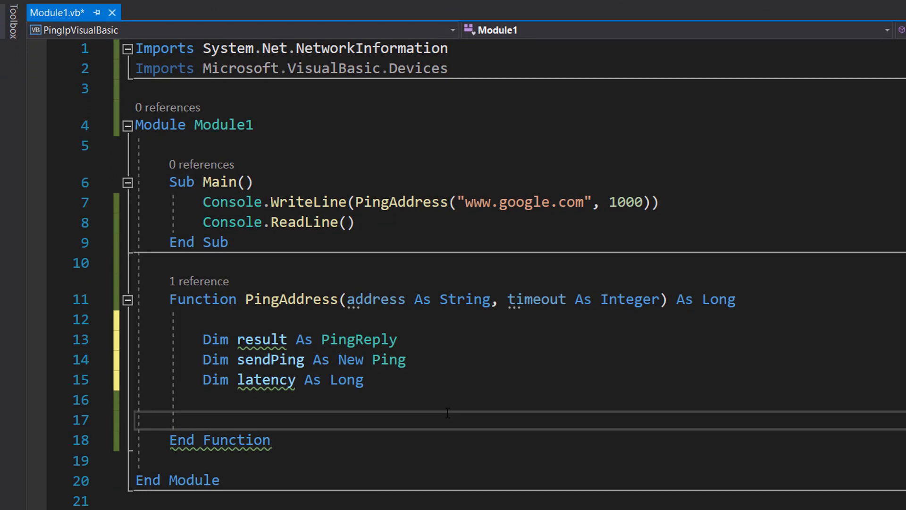
Add a Try block whose Catch writes the exception to the console, then Return -1.
text(Try)
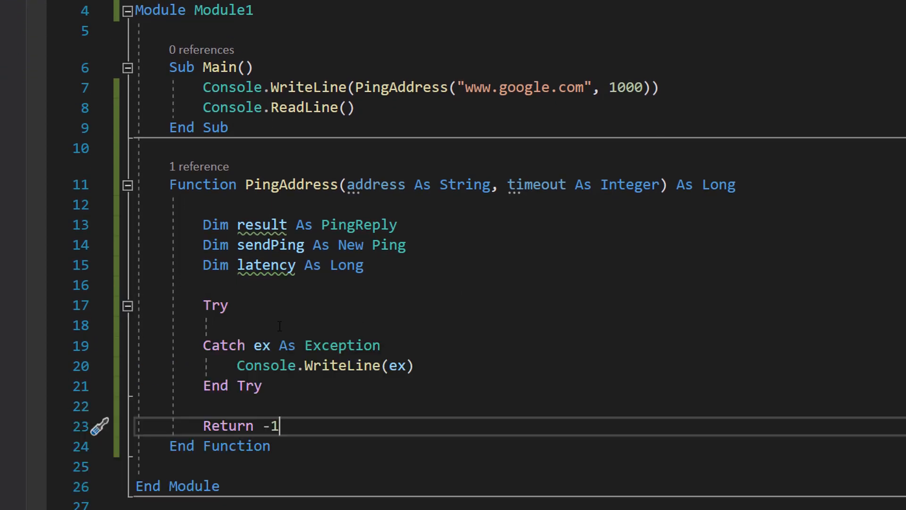
drag(203, 305, 262, 385)
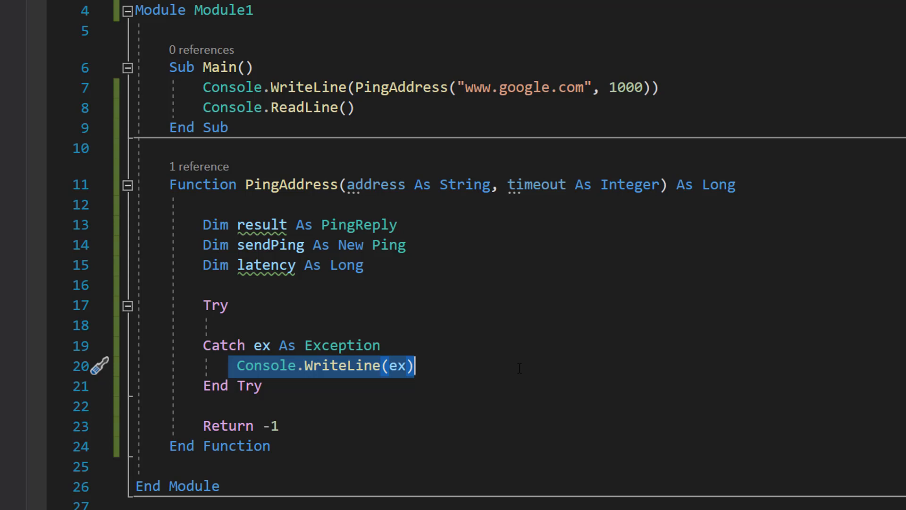
mouse_move(318, 429)
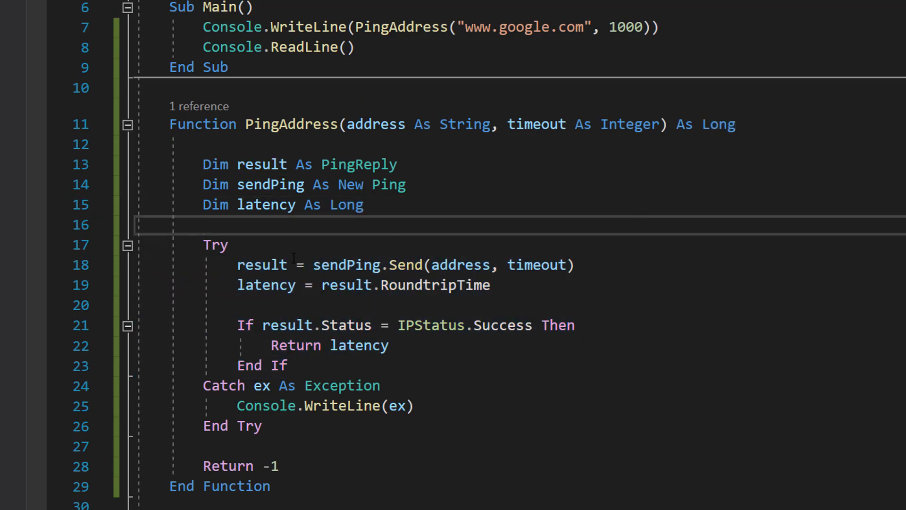
drag(236, 264, 357, 264)
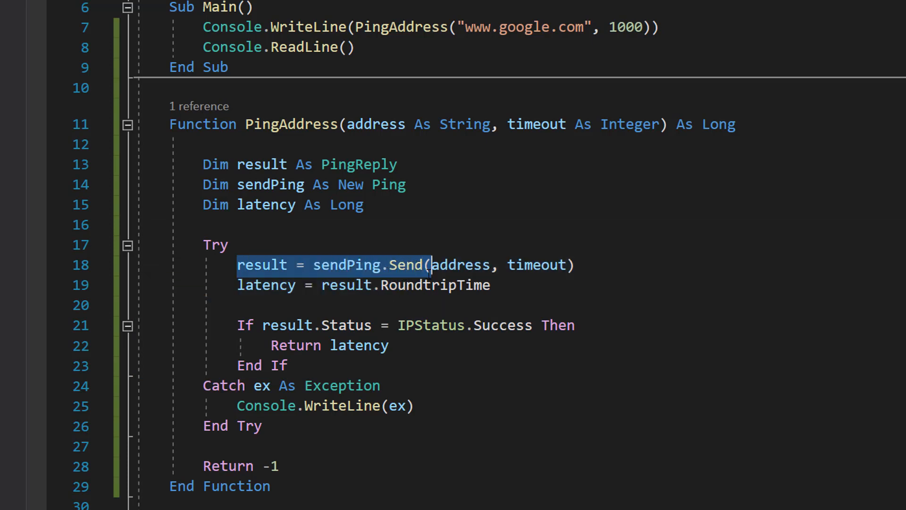
double_click(458, 264)
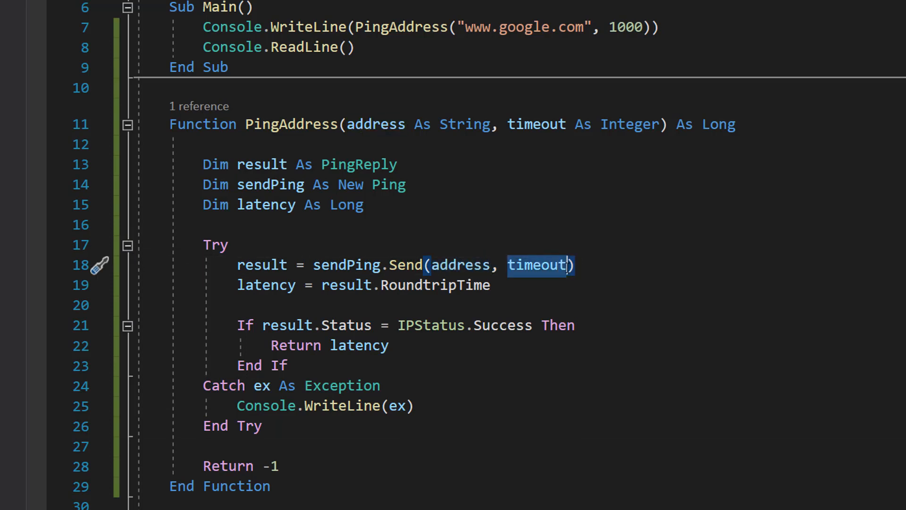
double_click(345, 205)
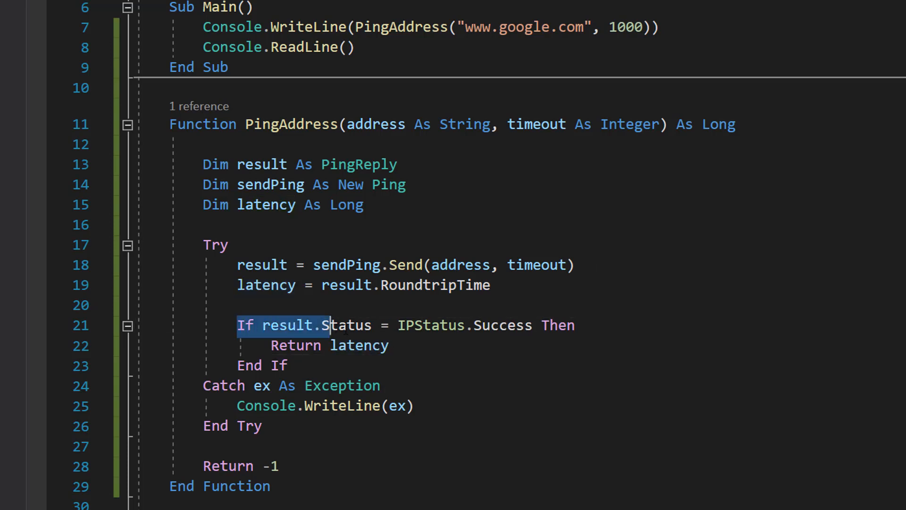
drag(329, 325, 466, 325)
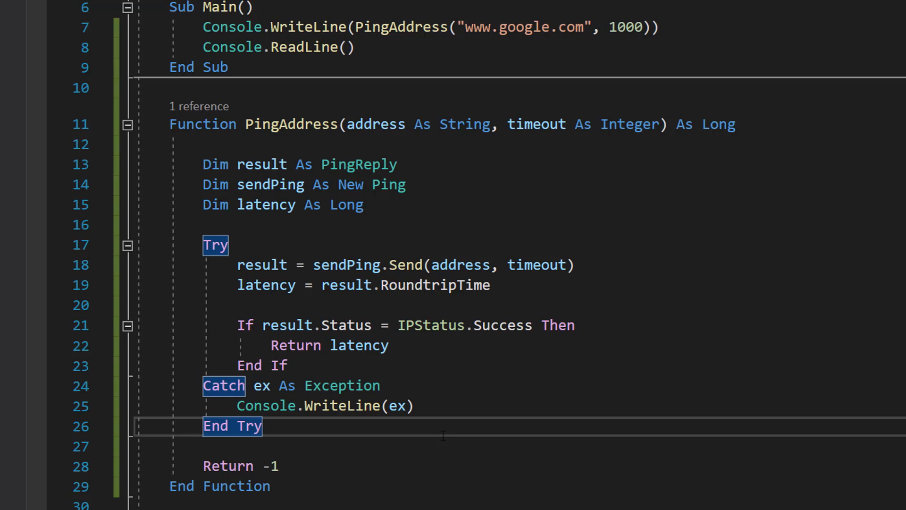
mouse_move(583, 351)
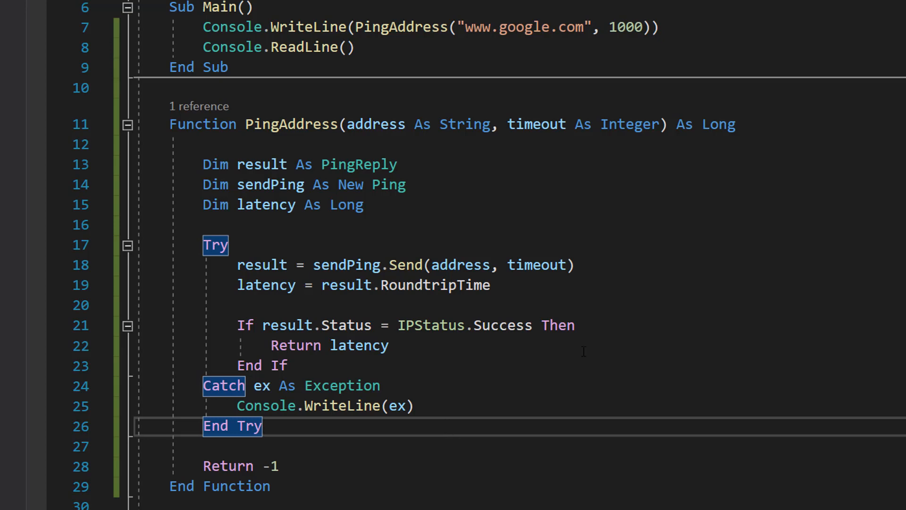
click(168, 87)
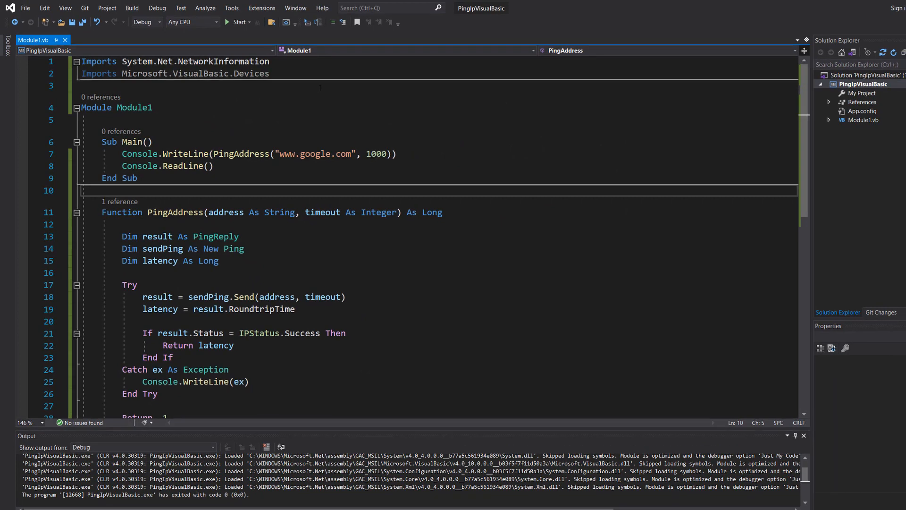
mouse_move(237, 23)
text(youtub)
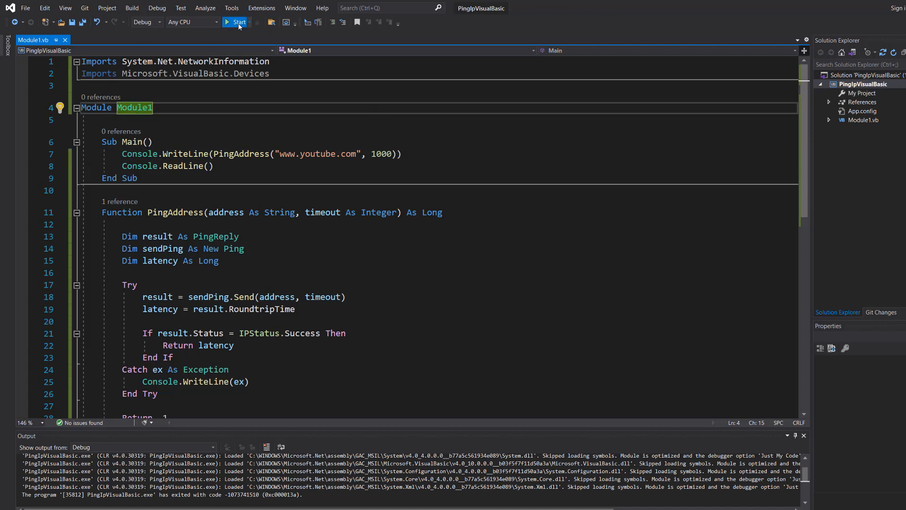
click(236, 23)
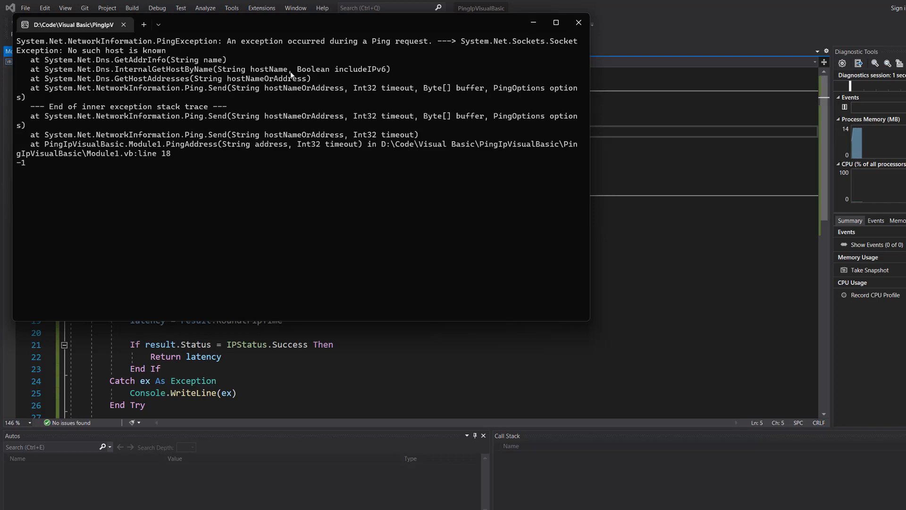
mouse_move(60, 166)
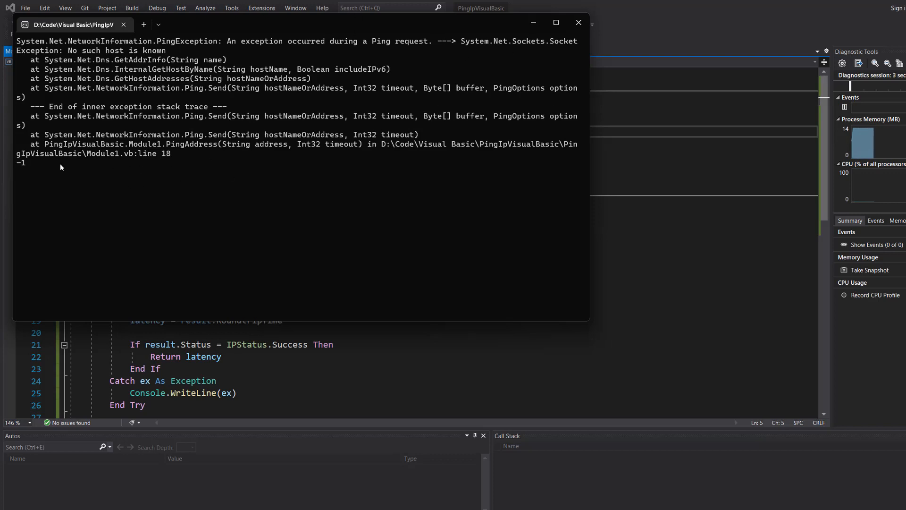
click(578, 23)
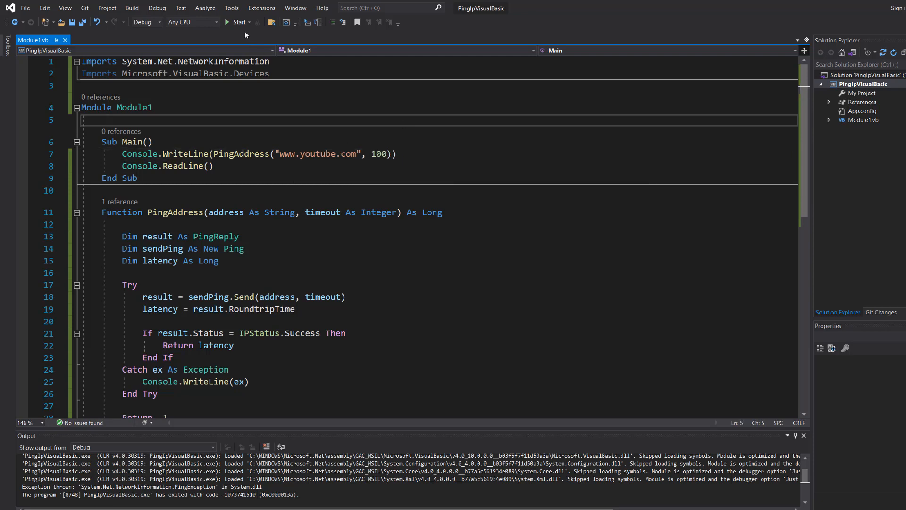
Run again with a 100 ms timeout, which prints a latency of 10.
click(236, 21)
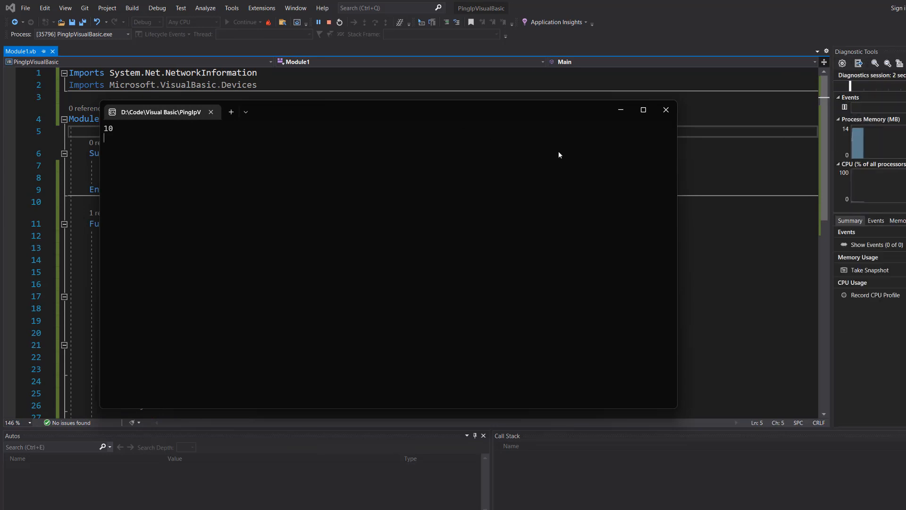
click(666, 110)
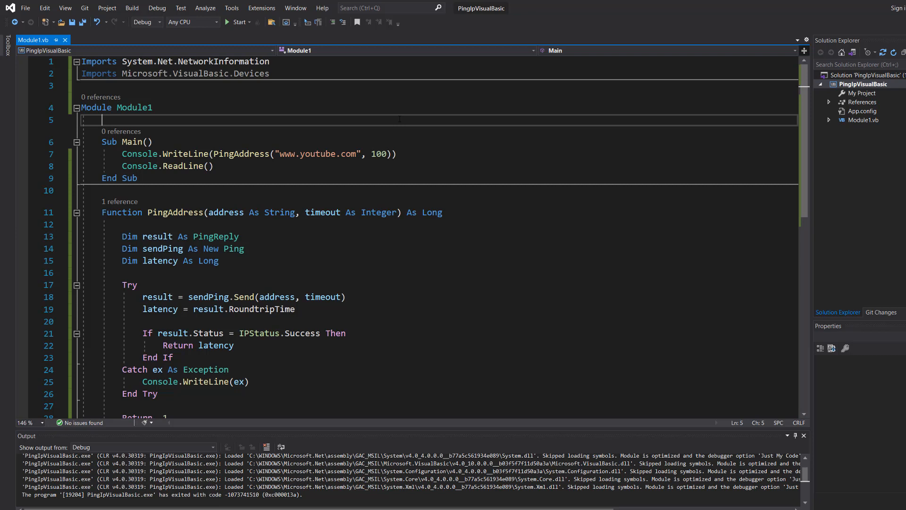
mouse_move(27, 160)
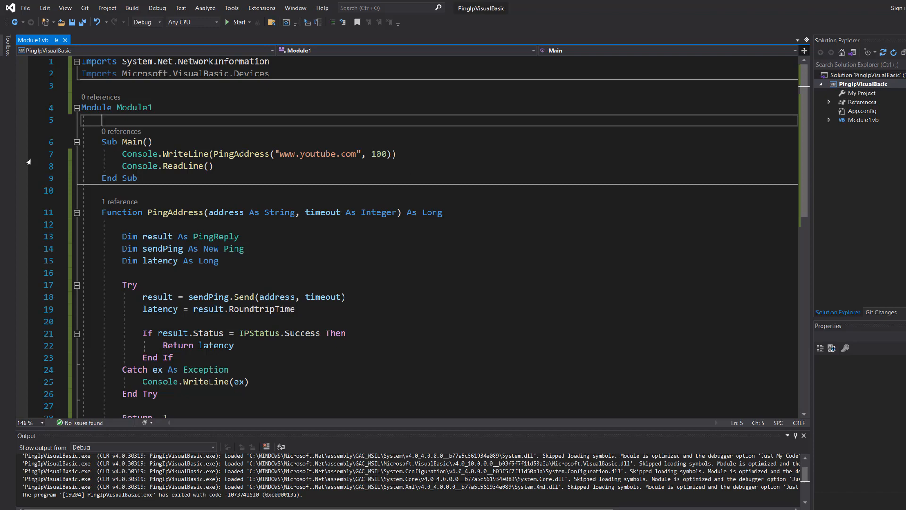